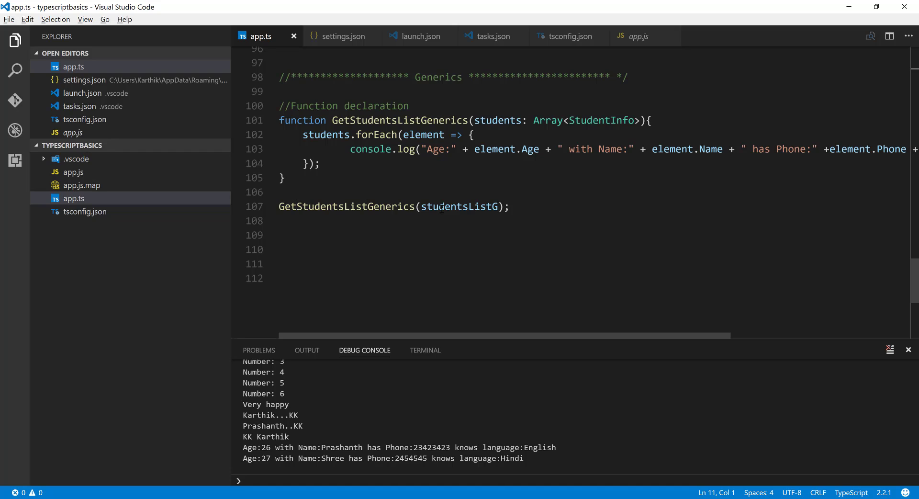
pyautogui.moveTo(508, 201)
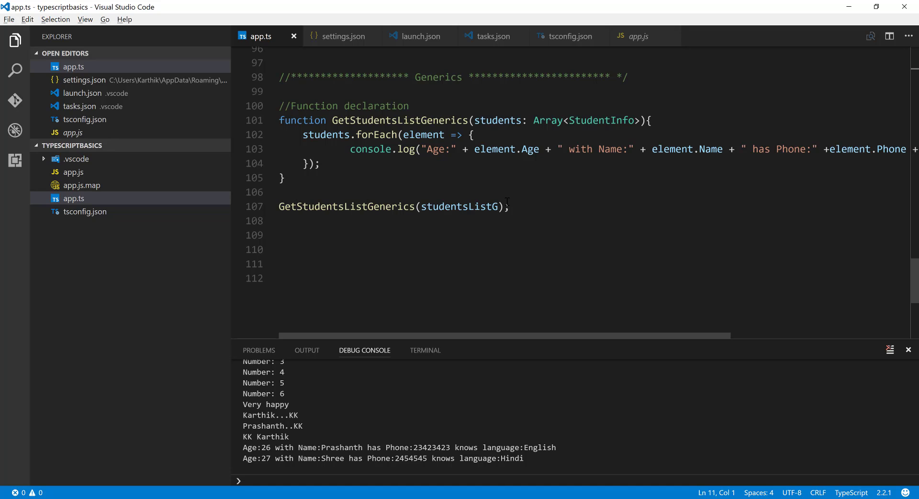
# Remove the StudentInfo interface declaration and its comment from the top of app.ts.
pyautogui.click(510, 207)
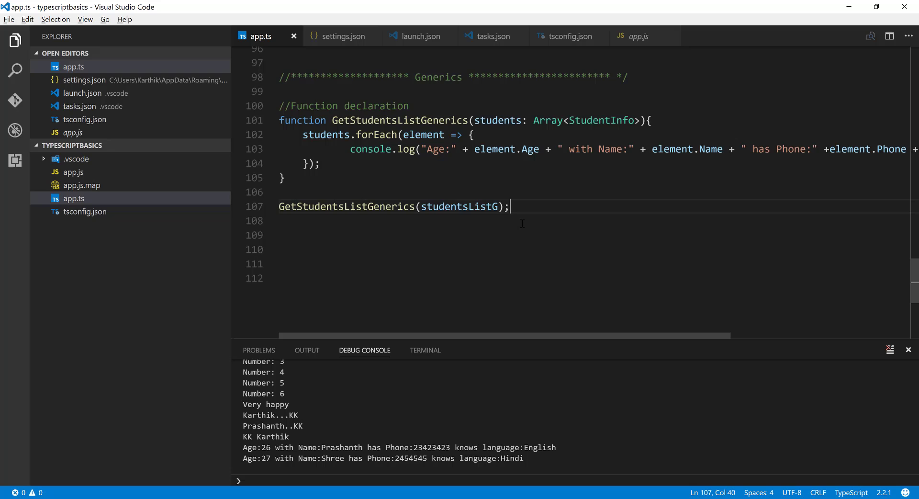
pyautogui.scroll(3)
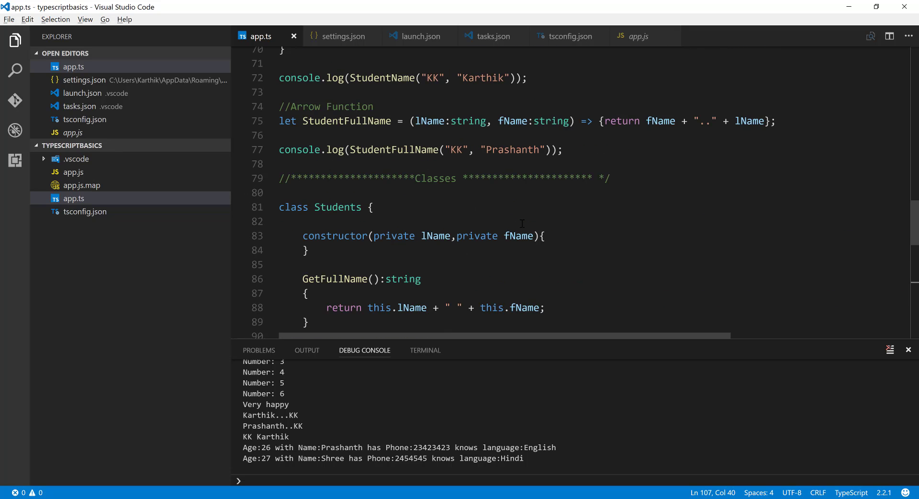
pyautogui.scroll(-3)
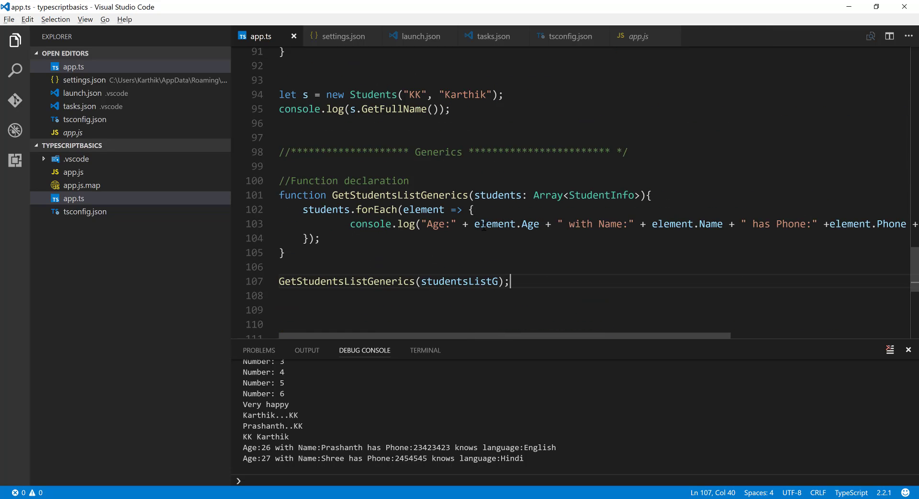
pyautogui.moveTo(463, 273)
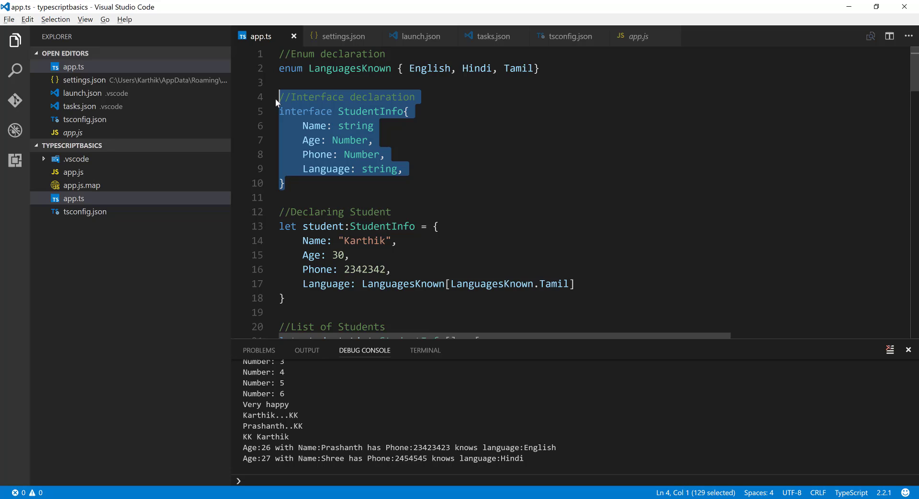
pyautogui.moveTo(412, 124)
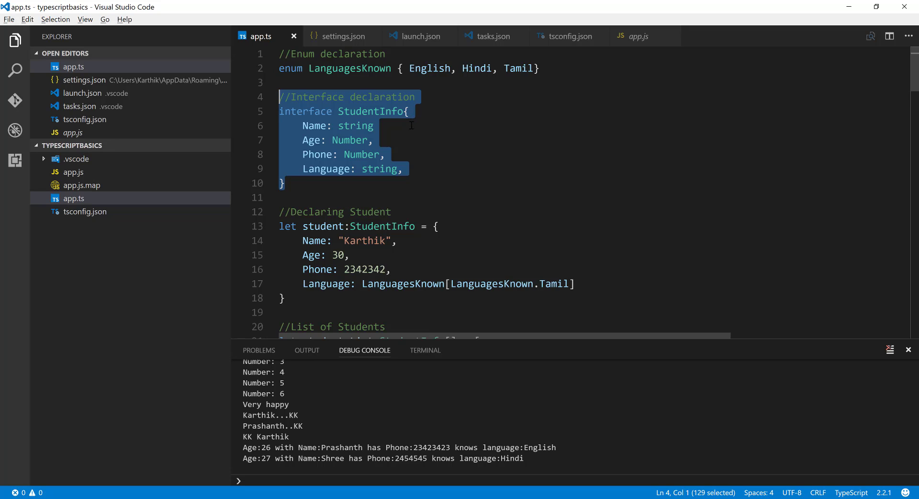
pyautogui.press('Delete')
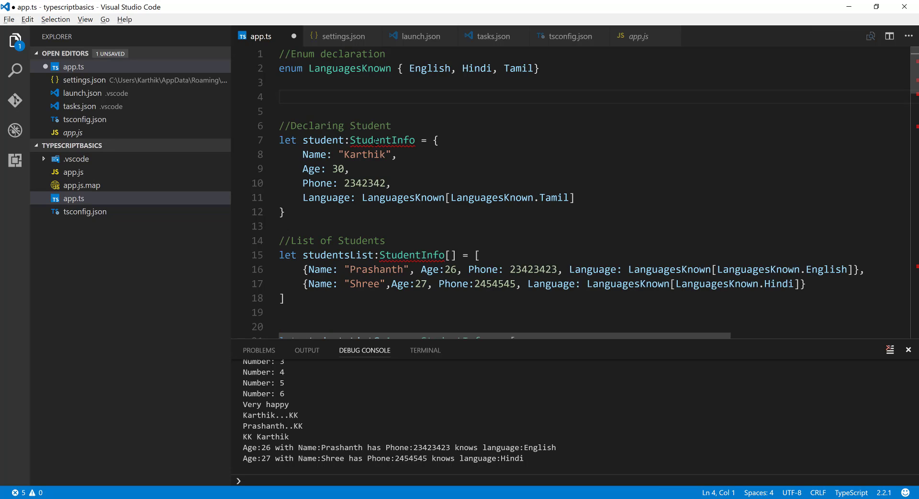
pyautogui.moveTo(174, 149)
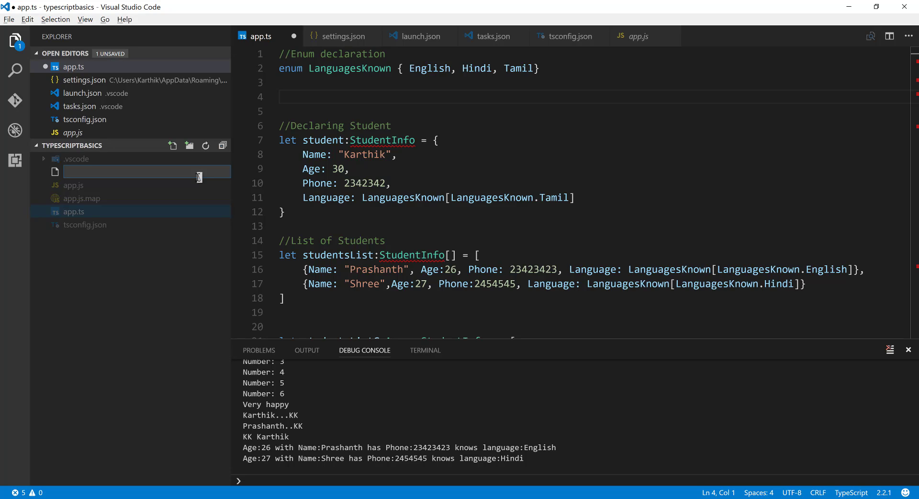
# Create IStudentInfo.ts with the pasted interface renamed IStudentInfo and save it.
pyautogui.write('IStudent')
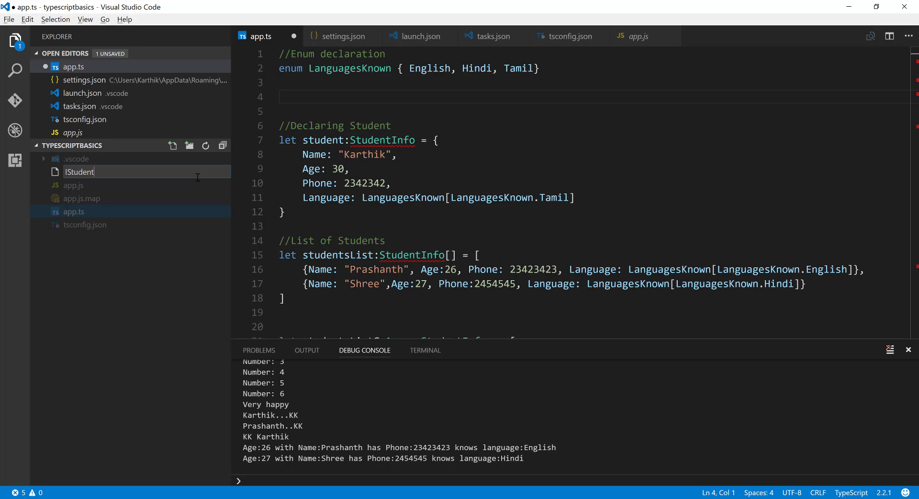
pyautogui.write('Info')
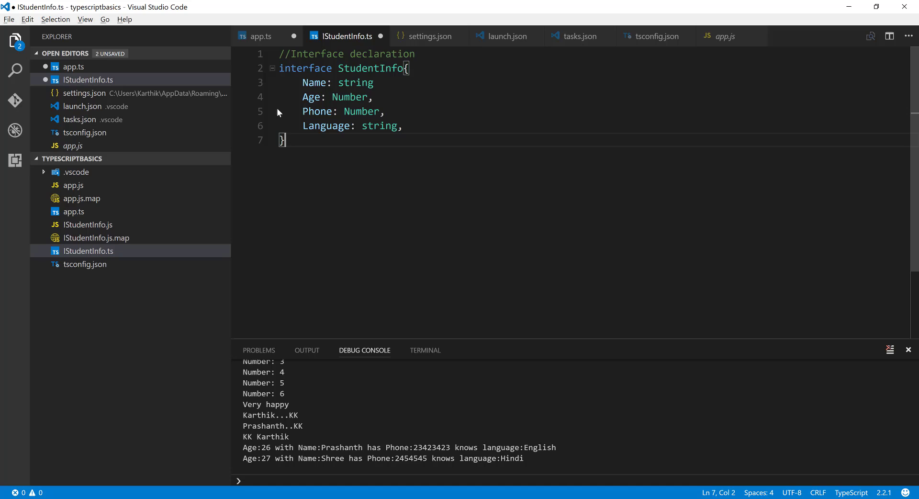
pyautogui.doubleClick(371, 68)
pyautogui.write('I')
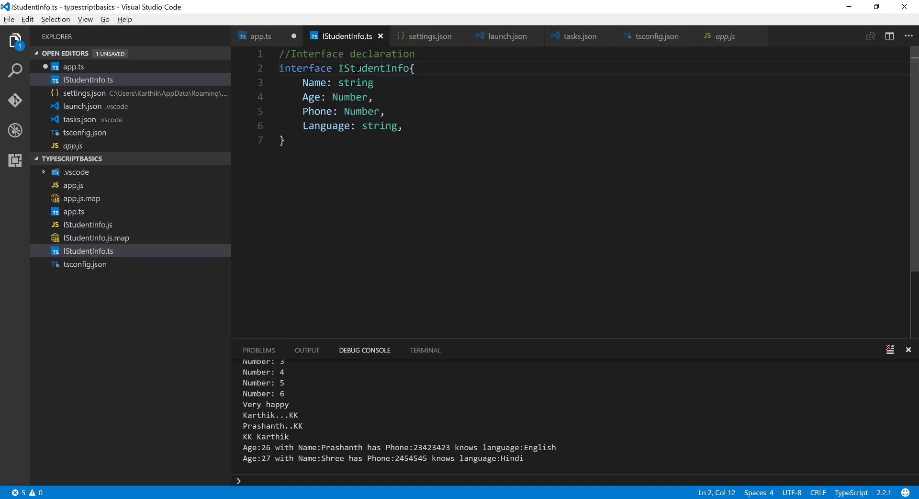
pyautogui.click(373, 82)
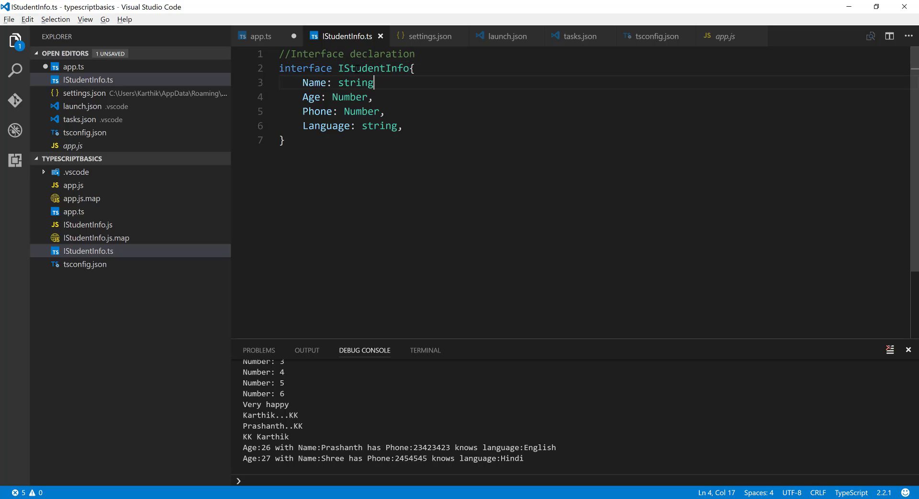
pyautogui.press('enter')
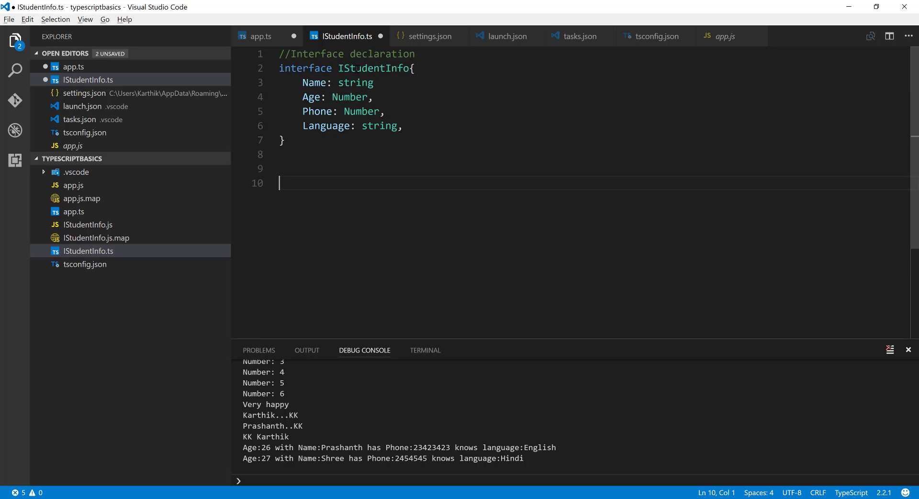
pyautogui.press('ctrl+s')
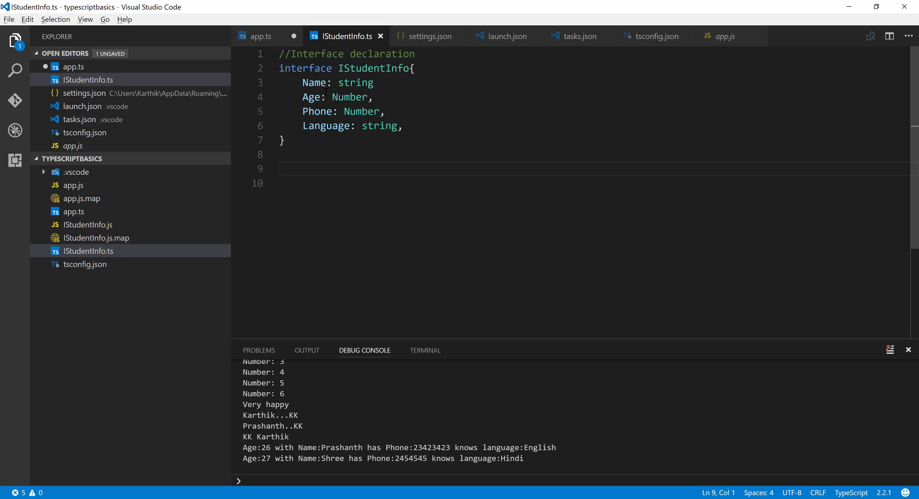
pyautogui.moveTo(127, 199)
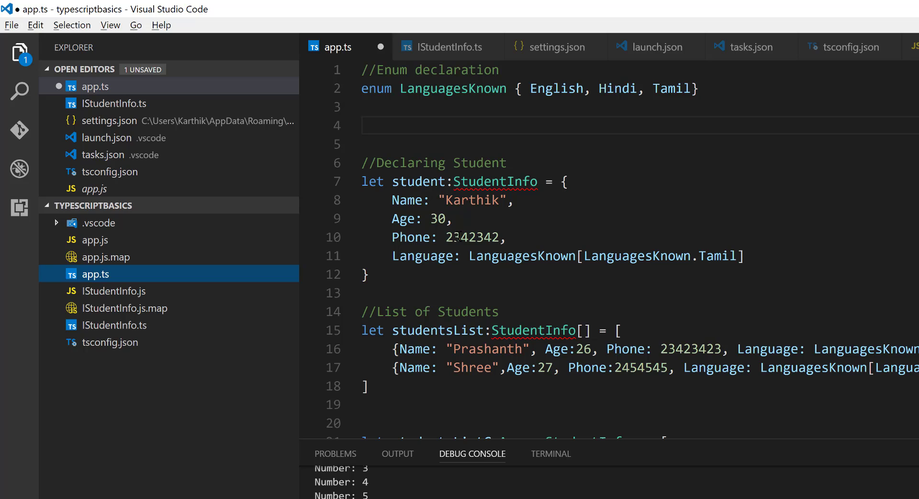
pyautogui.moveTo(134, 277)
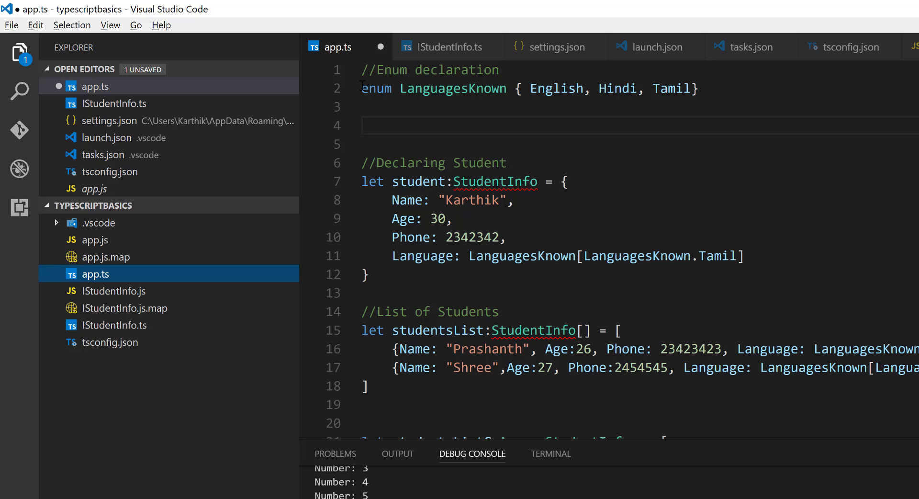
pyautogui.moveTo(389, 267)
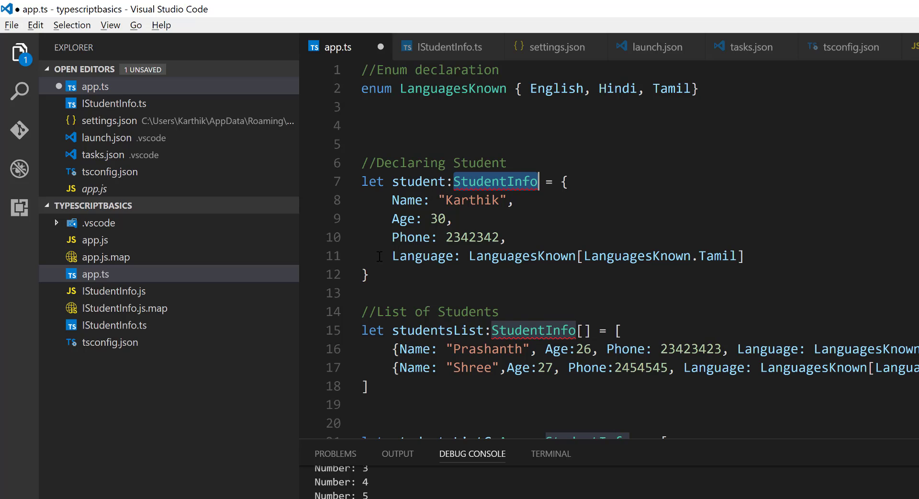
pyautogui.moveTo(203, 309)
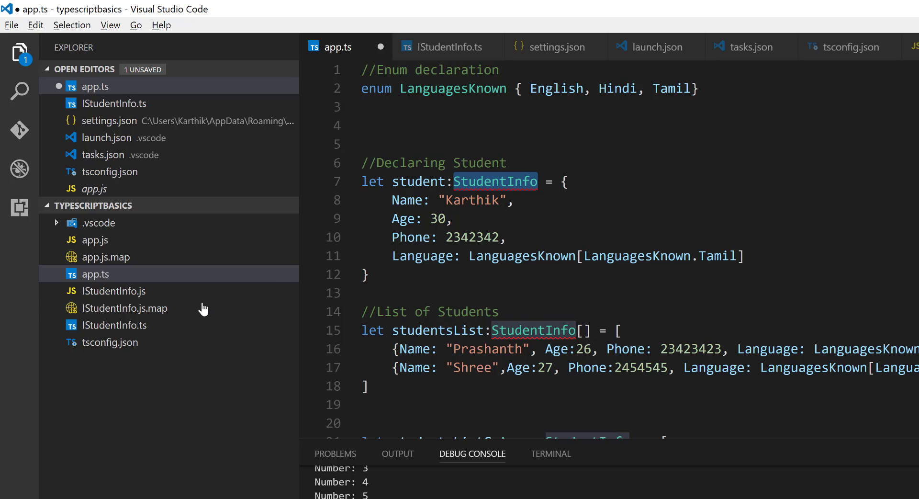
pyautogui.moveTo(144, 296)
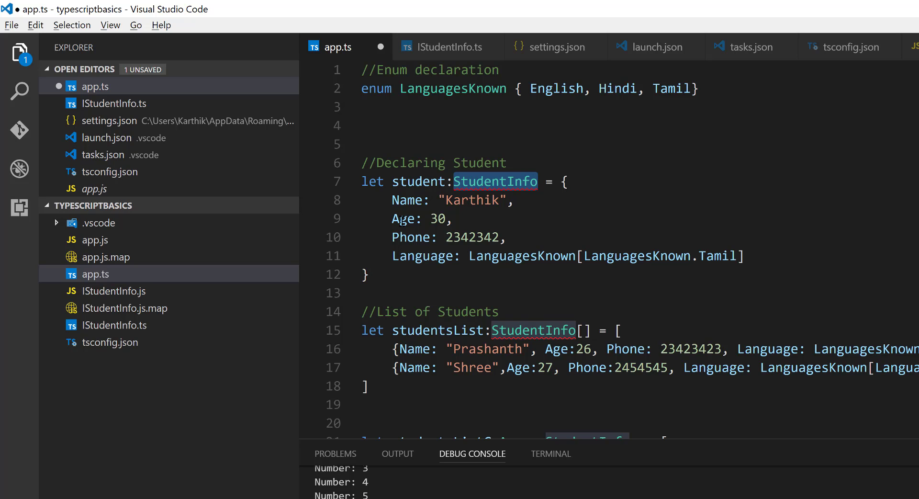
pyautogui.moveTo(411, 236)
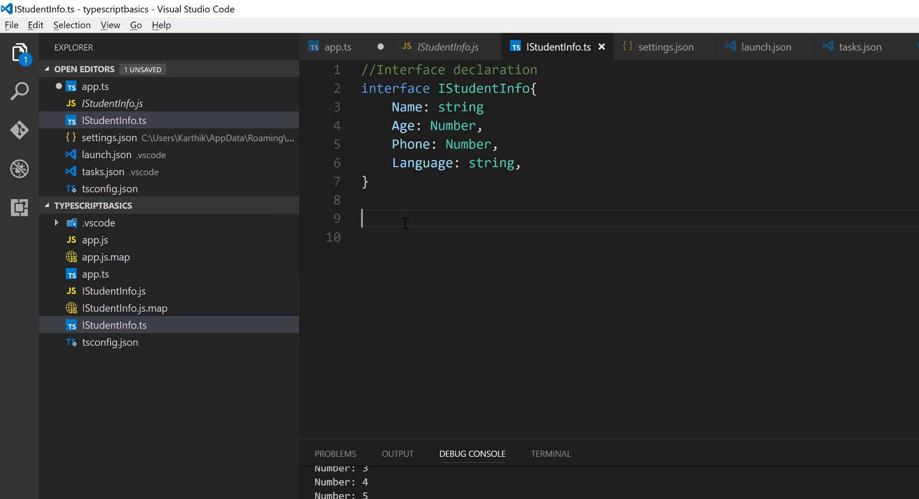
# Add export { IStudentInfo } at the bottom of IStudentInfo.ts, save, and return to app.ts.
pyautogui.write('export {')
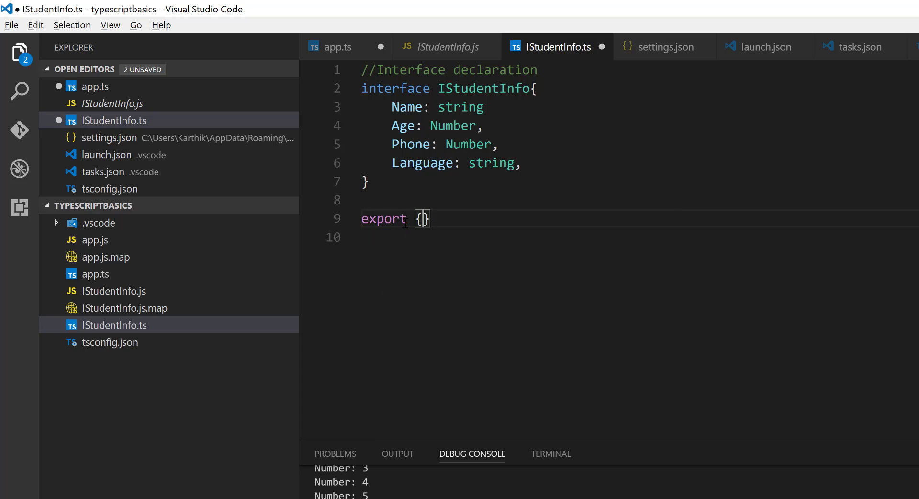
pyautogui.doubleClick(483, 88)
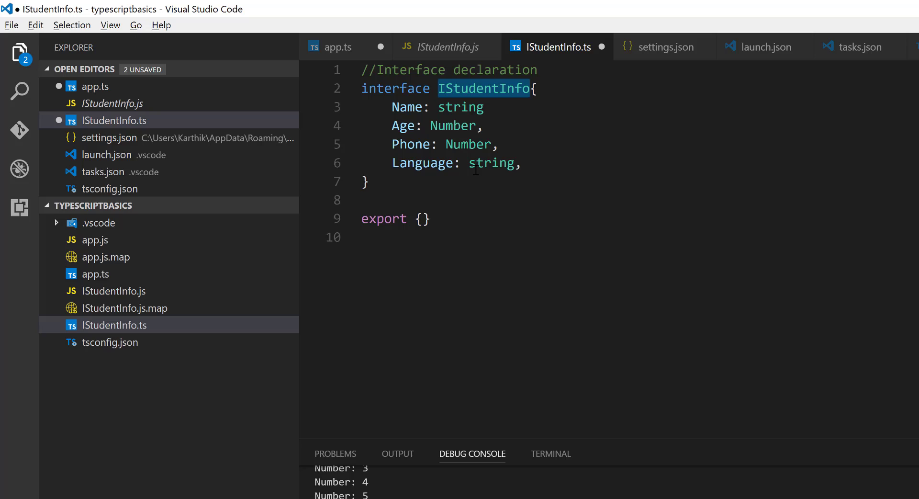
pyautogui.click(422, 218)
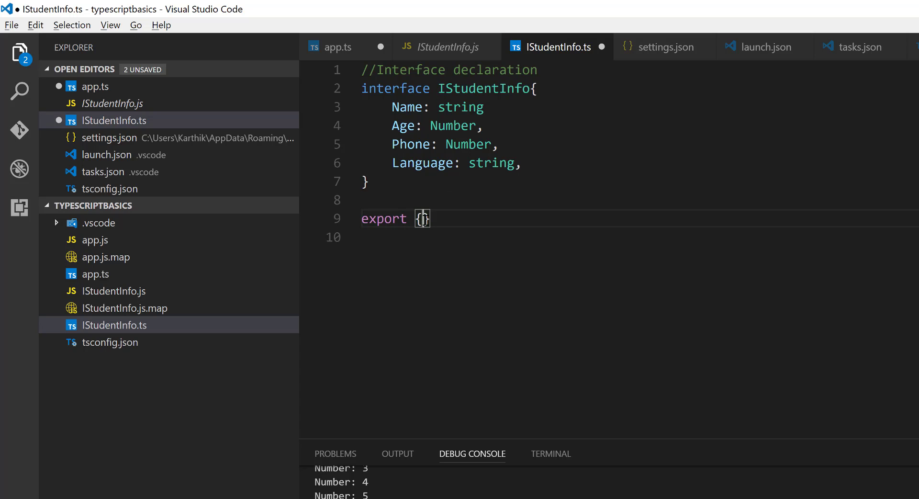
pyautogui.write('IStudentInfo')
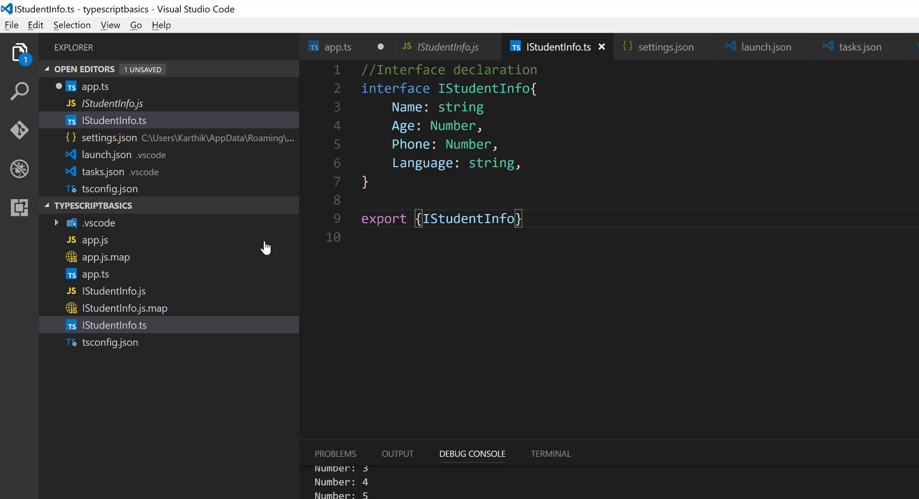
pyautogui.click(338, 47)
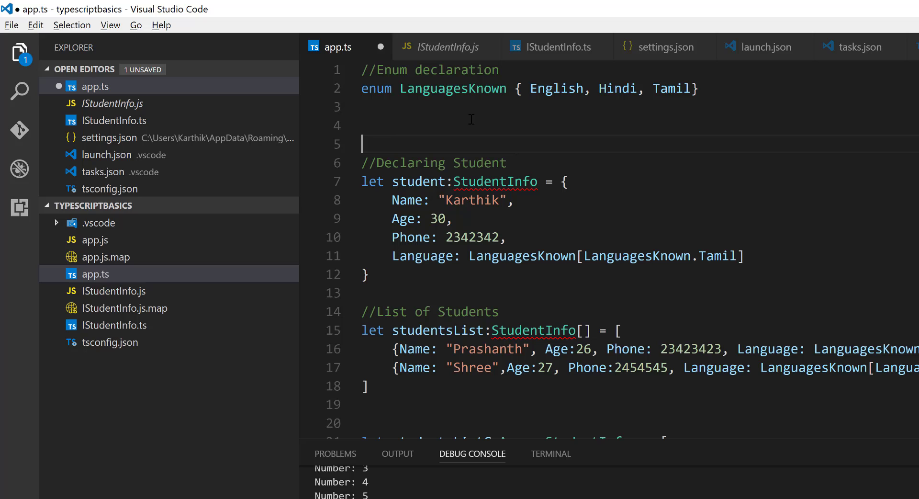
# Write import { } from './IStudentInfo' at the very top of app.ts.
pyautogui.click(365, 70)
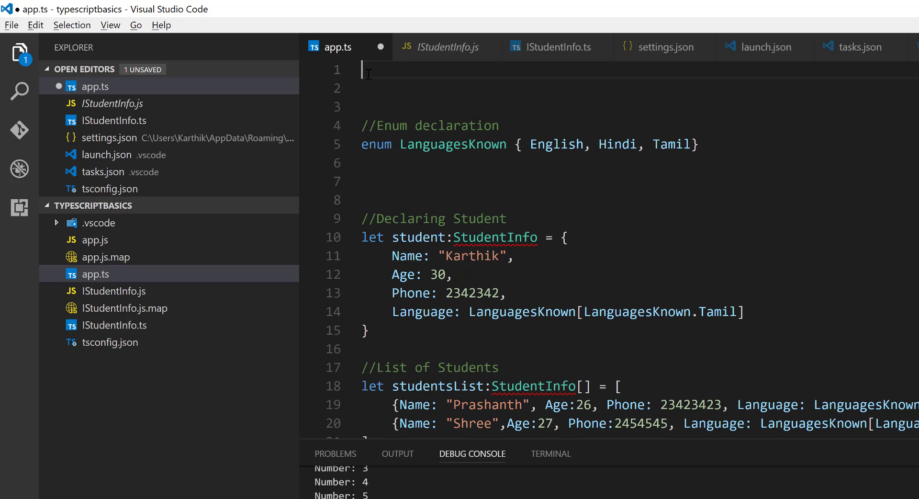
pyautogui.write('import')
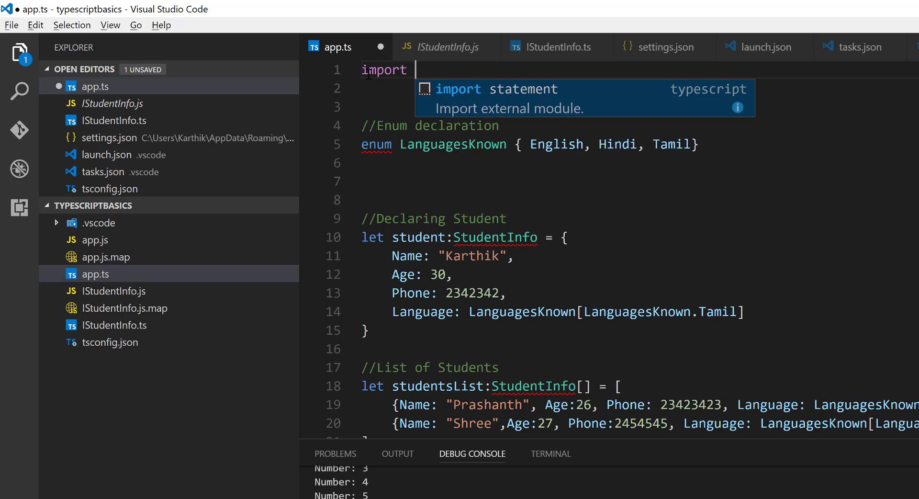
pyautogui.write('{}')
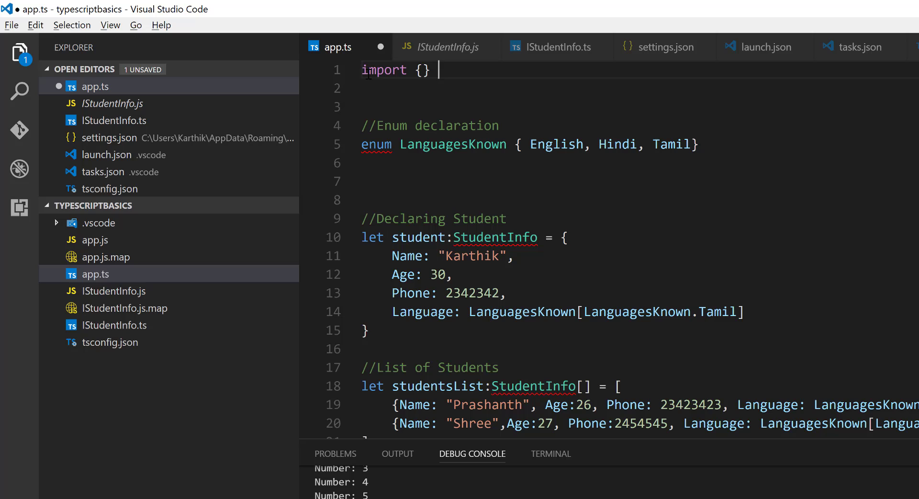
pyautogui.write('from')
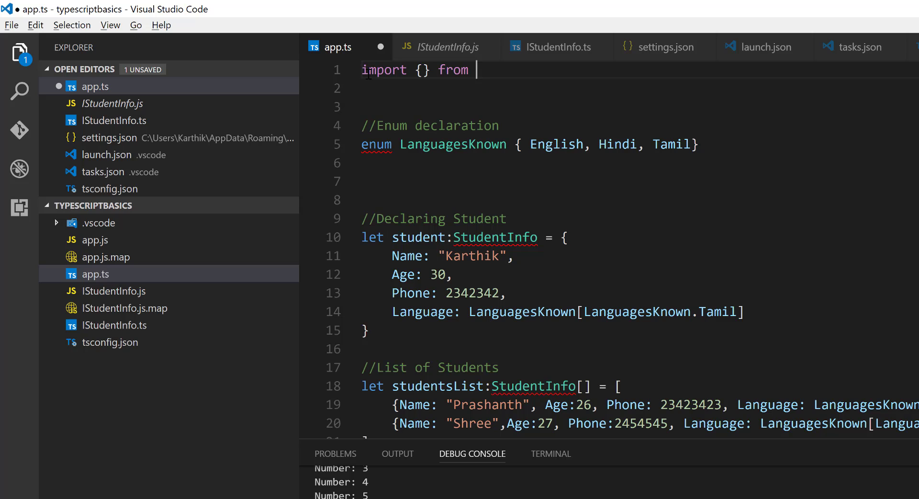
pyautogui.write("''")
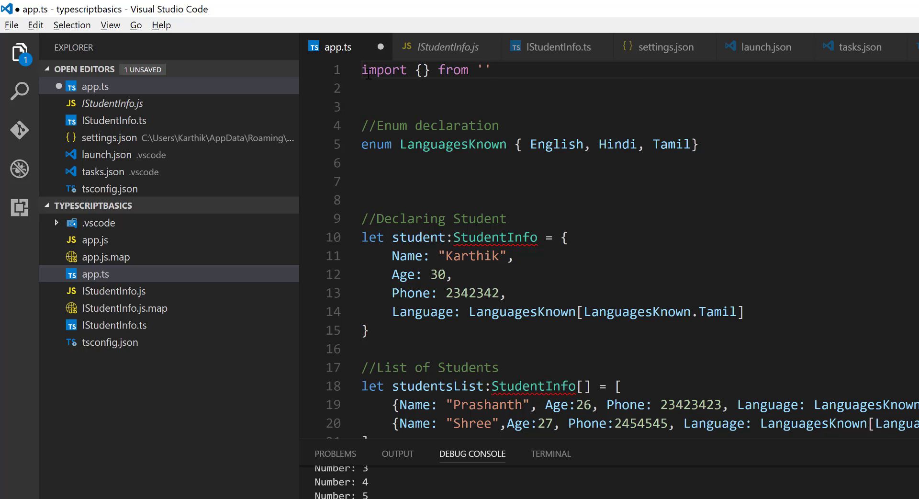
pyautogui.write('ISt')
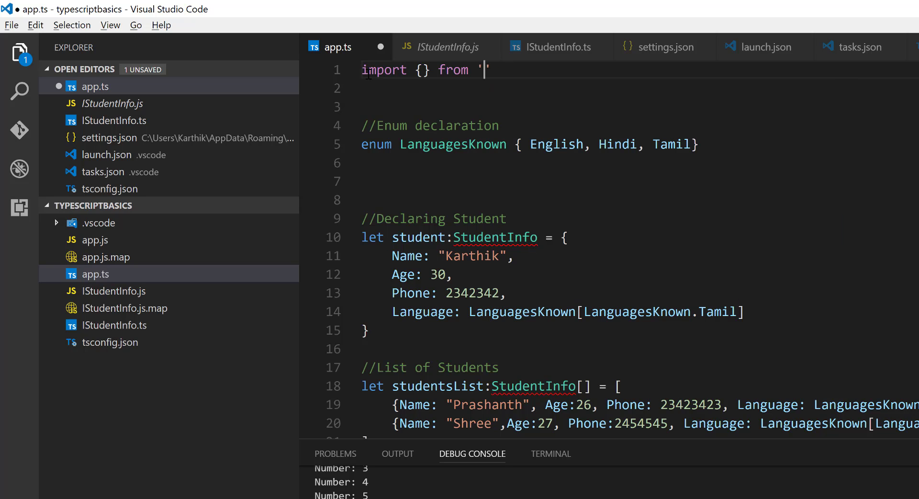
pyautogui.write('./IStudentInfo')
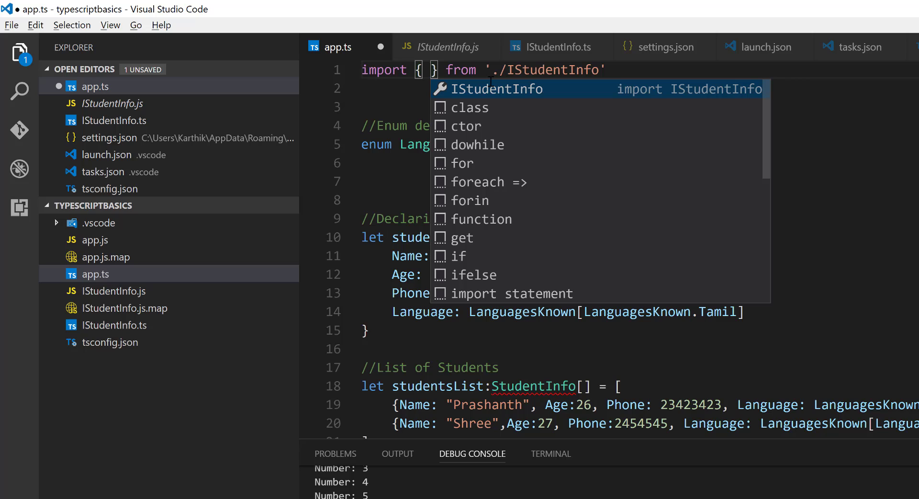
pyautogui.moveTo(526, 103)
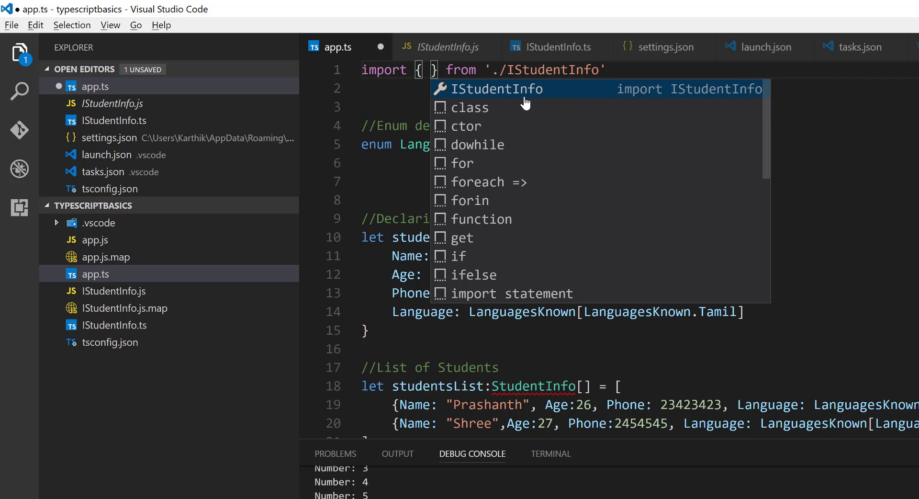
pyautogui.moveTo(557, 99)
pyautogui.write(' IStudentInfo')
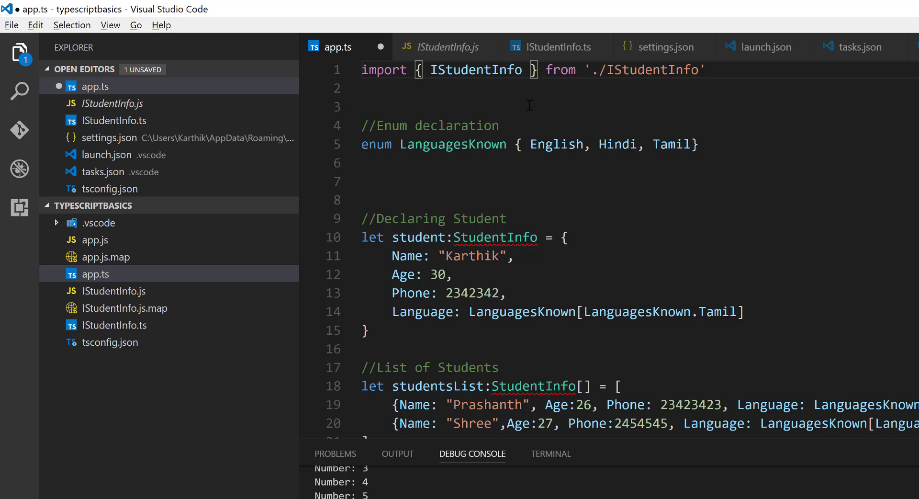
# Rename the StudentInfo type references to IStudentInfo and cut the Students class from app.ts.
pyautogui.doubleClick(495, 236)
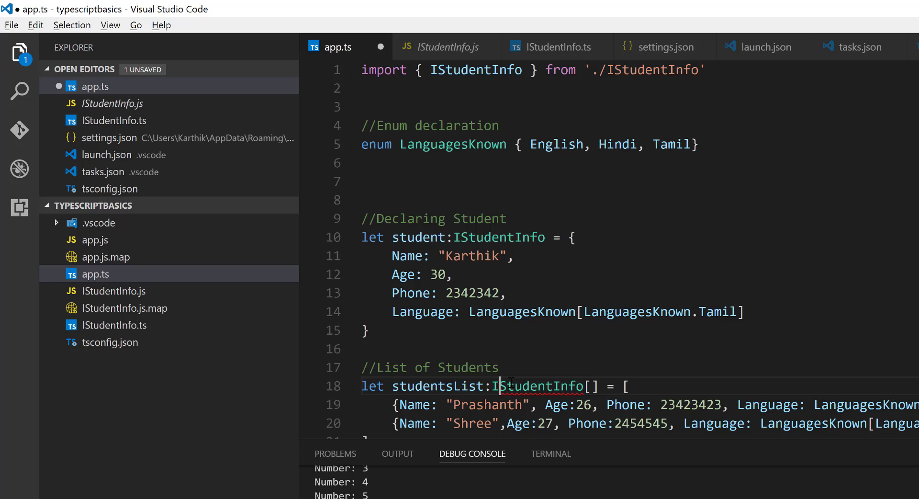
pyautogui.scroll(-3)
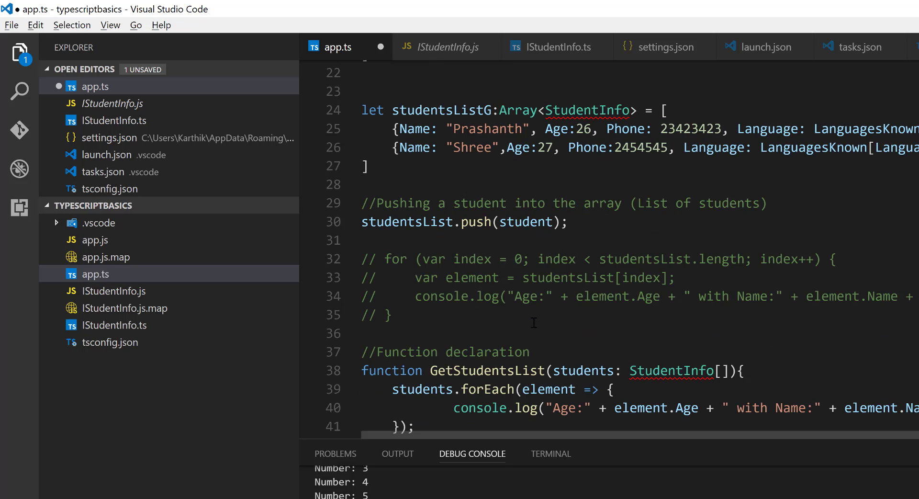
pyautogui.scroll(3)
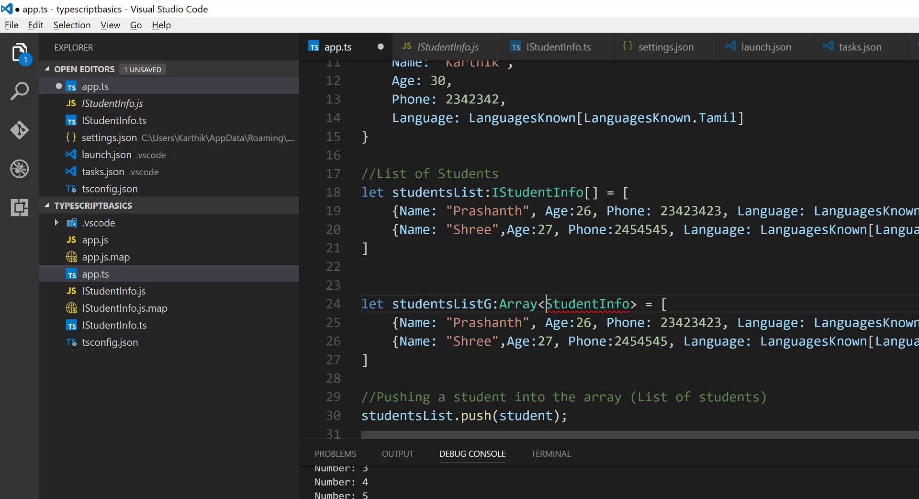
pyautogui.scroll(-3)
pyautogui.write('I')
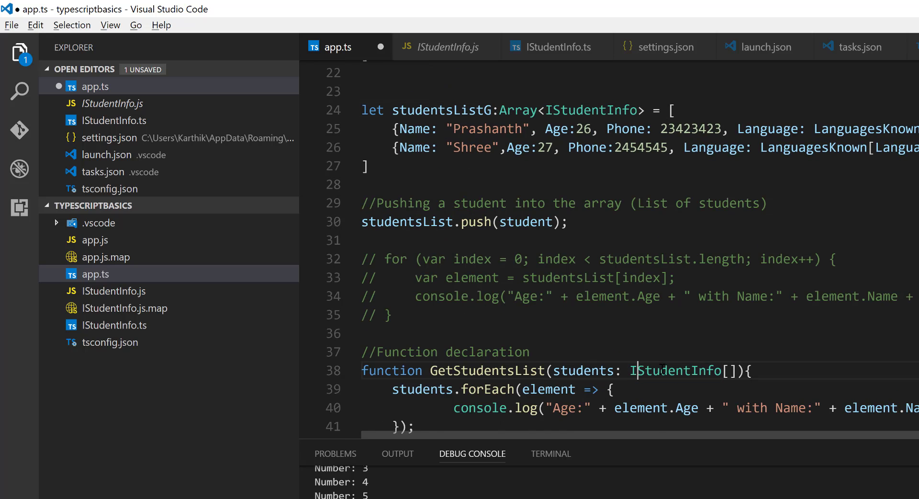
pyautogui.scroll(-3)
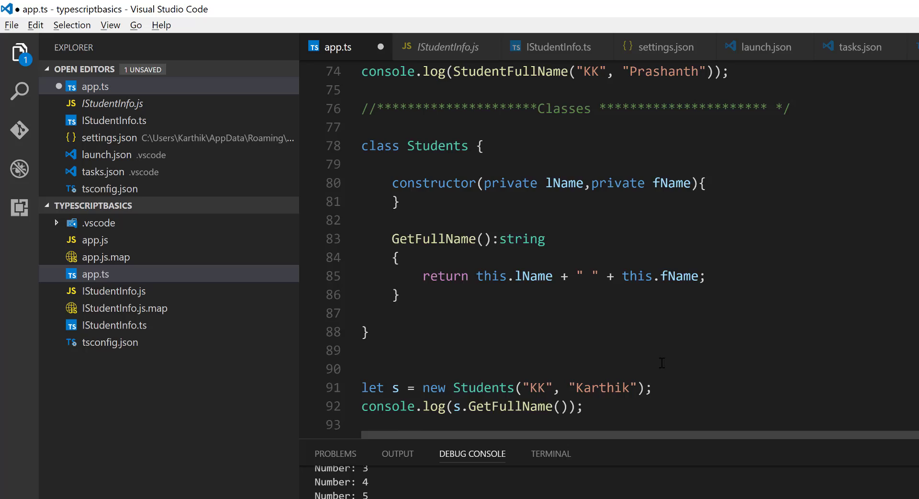
pyautogui.scroll(-3)
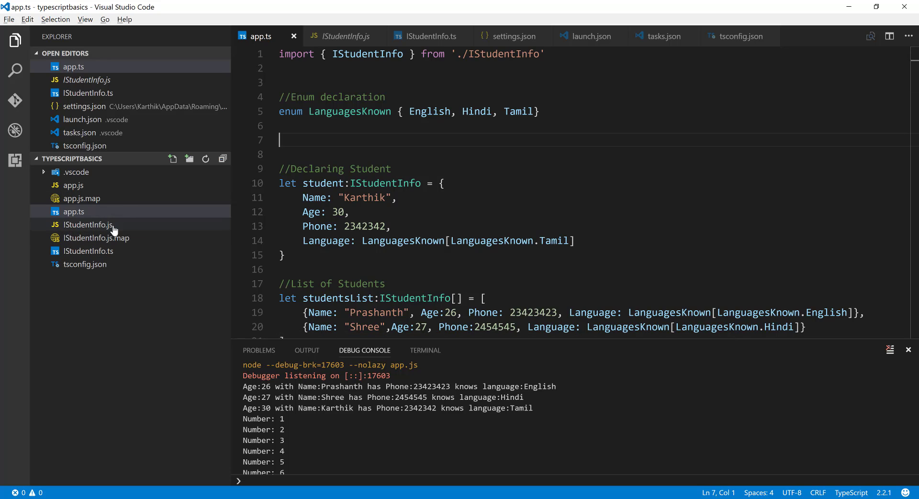
pyautogui.moveTo(88, 250)
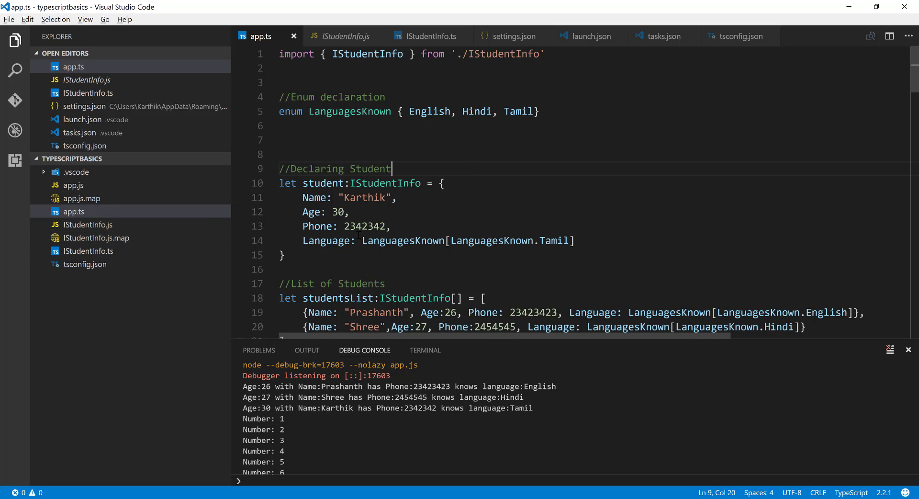
pyautogui.scroll(-3)
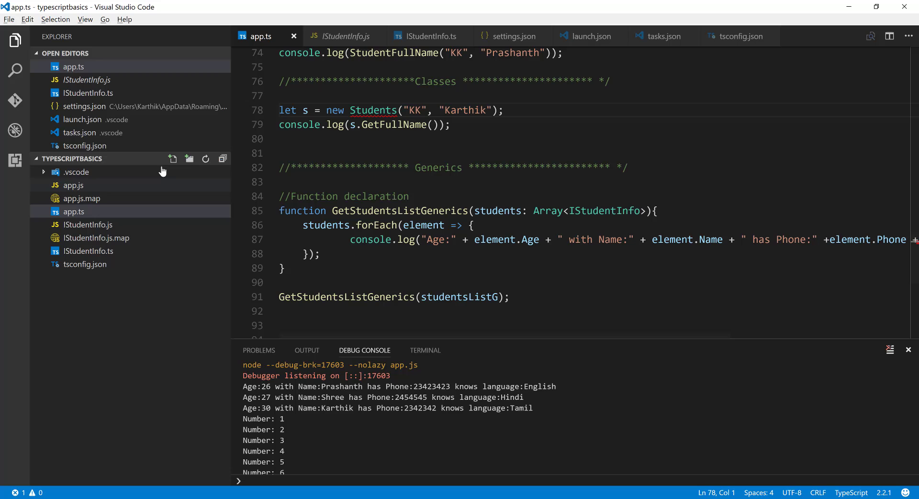
# Create a new Student.ts file in the project and paste in the Students class.
pyautogui.click(173, 158)
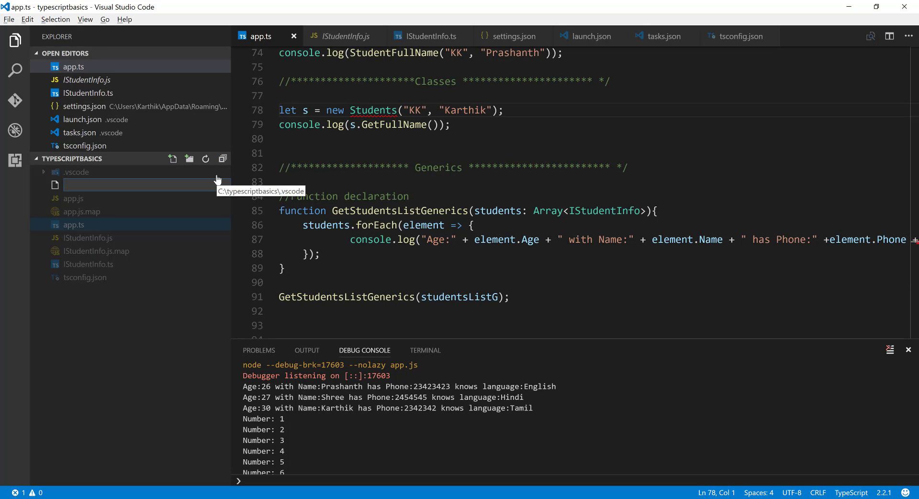
pyautogui.write('Student')
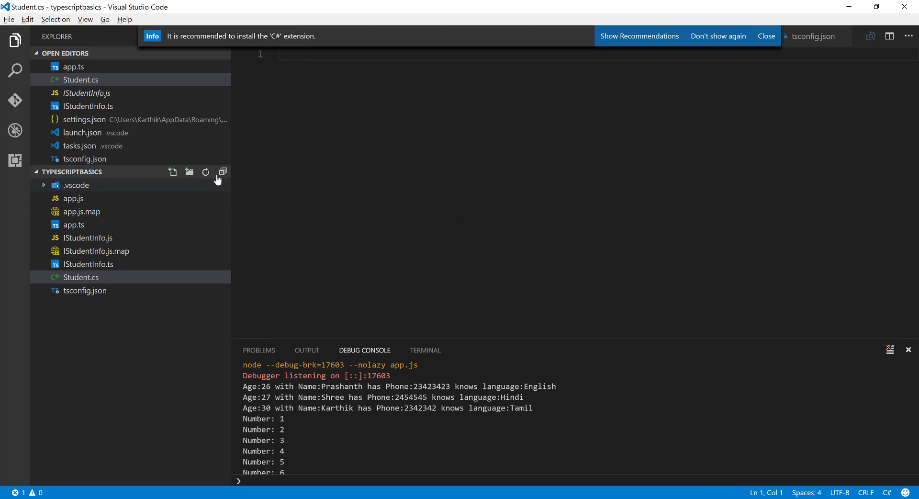
pyautogui.moveTo(113, 296)
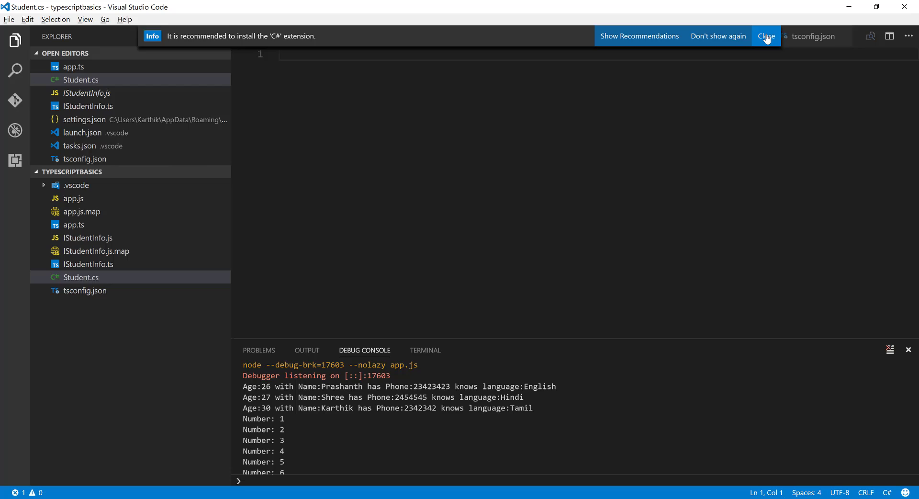
pyautogui.click(765, 35)
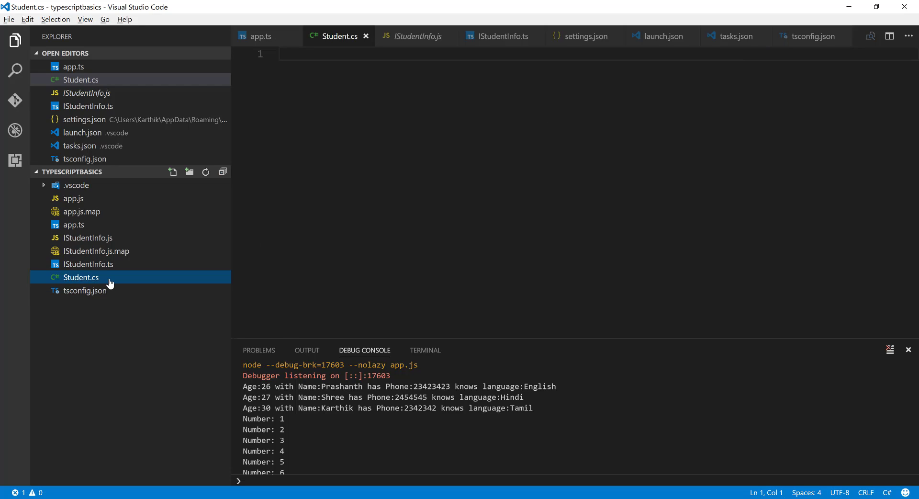
pyautogui.moveTo(94, 278)
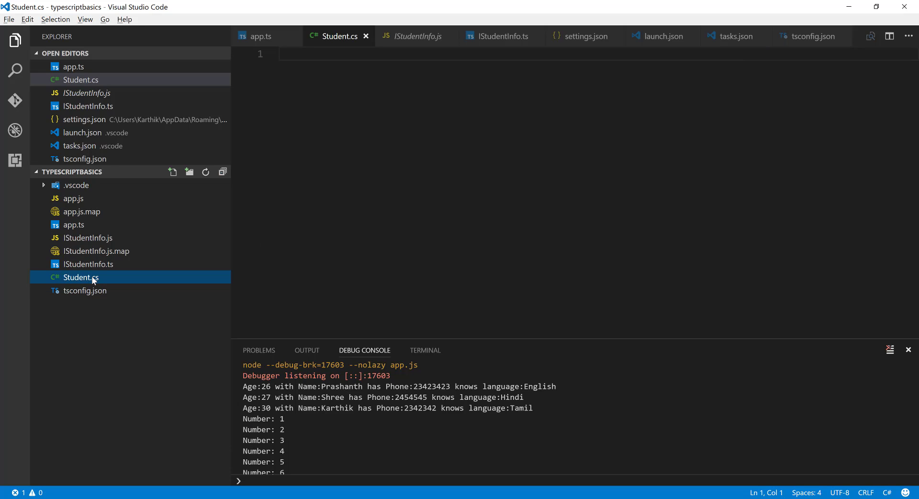
pyautogui.write('Student.tw')
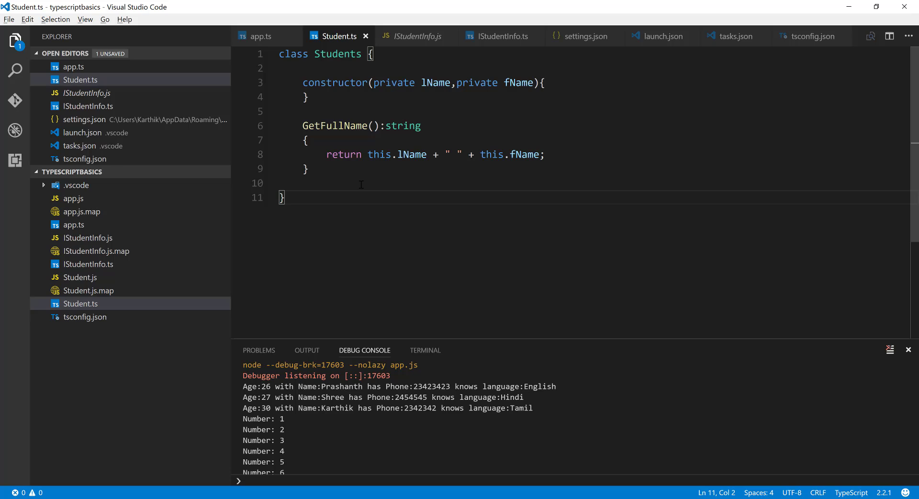
# Add export { Students } at the bottom of Student.ts and save it.
pyautogui.write('export')
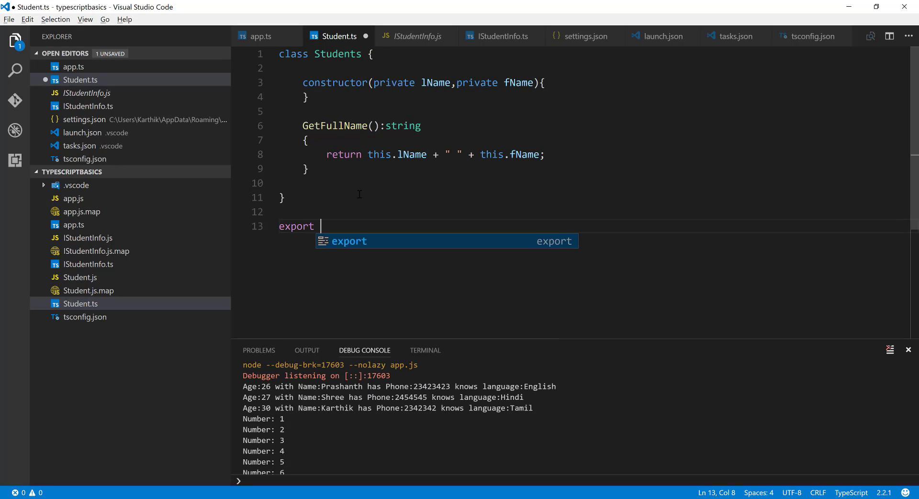
pyautogui.write('{}')
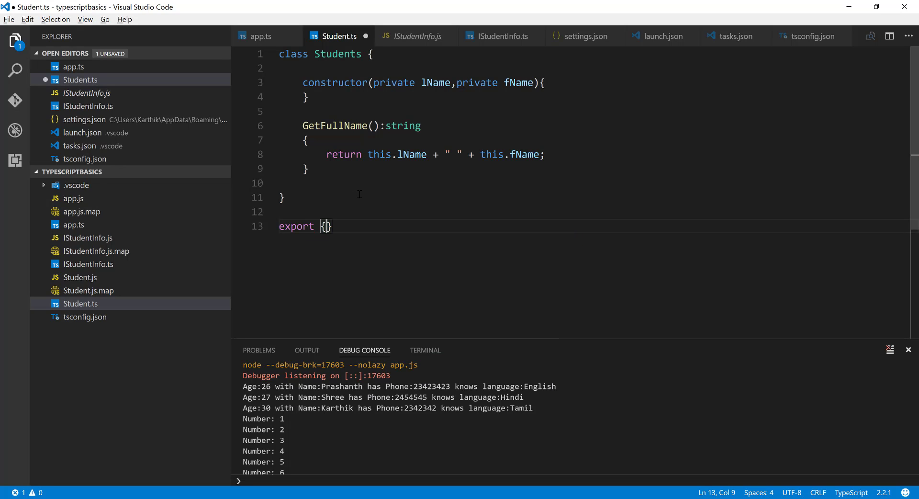
pyautogui.write('Studne')
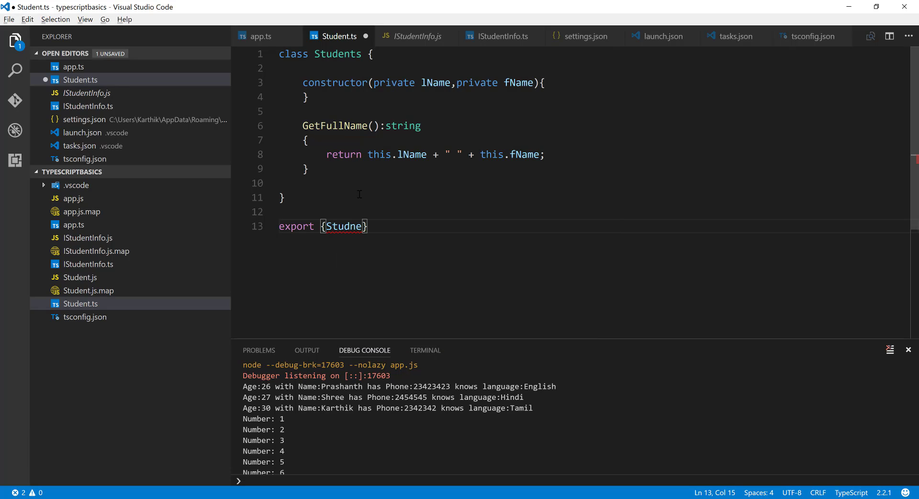
pyautogui.write('Student')
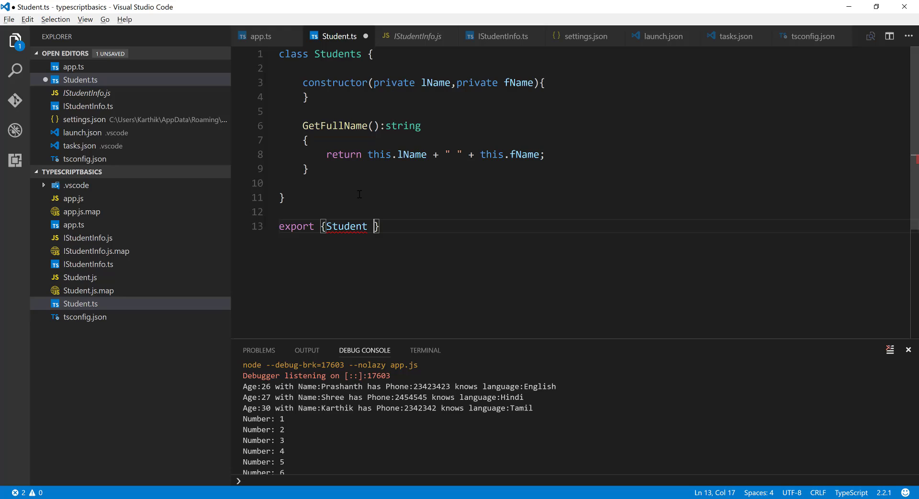
pyautogui.press('Backspace')
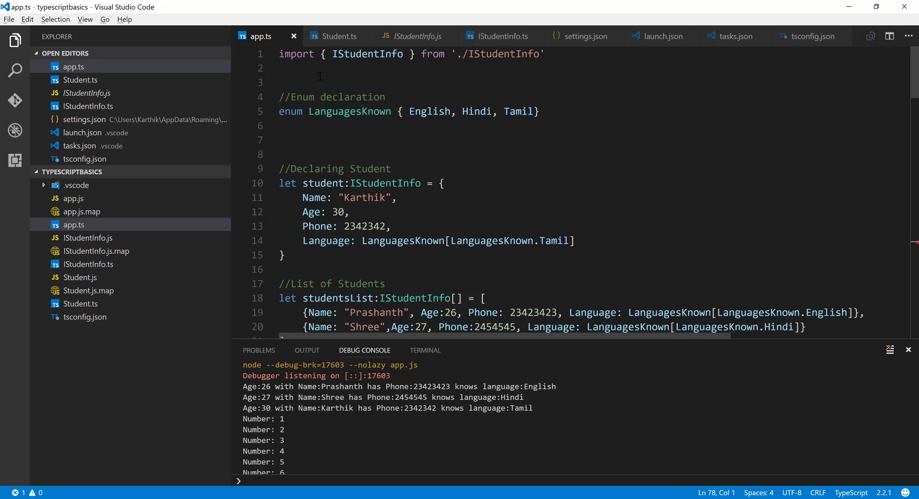
# Add import { Students } from './Student' to app.ts, save, and rerun the program.
pyautogui.write("import {  } from 'module';")
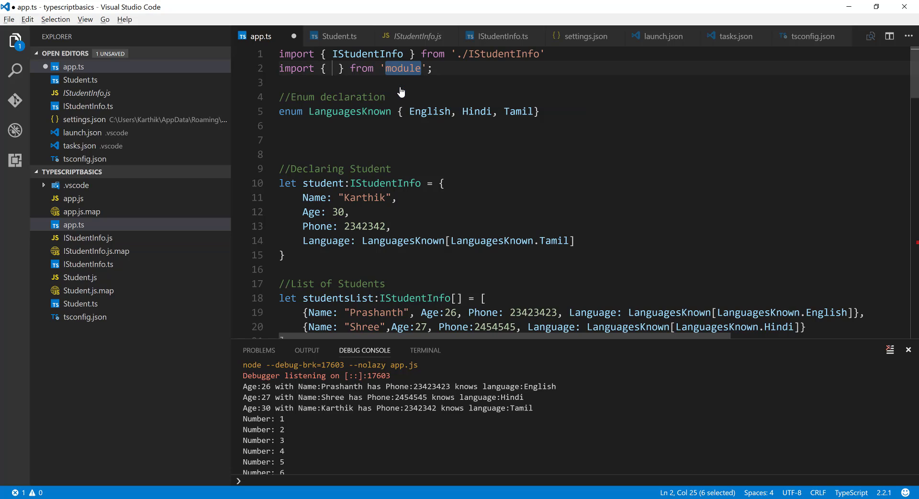
pyautogui.write('./St')
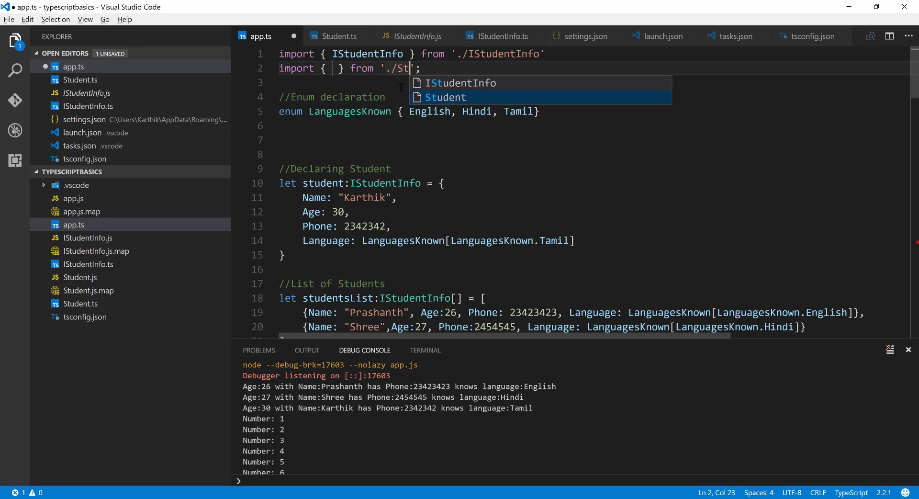
pyautogui.press('Tab')
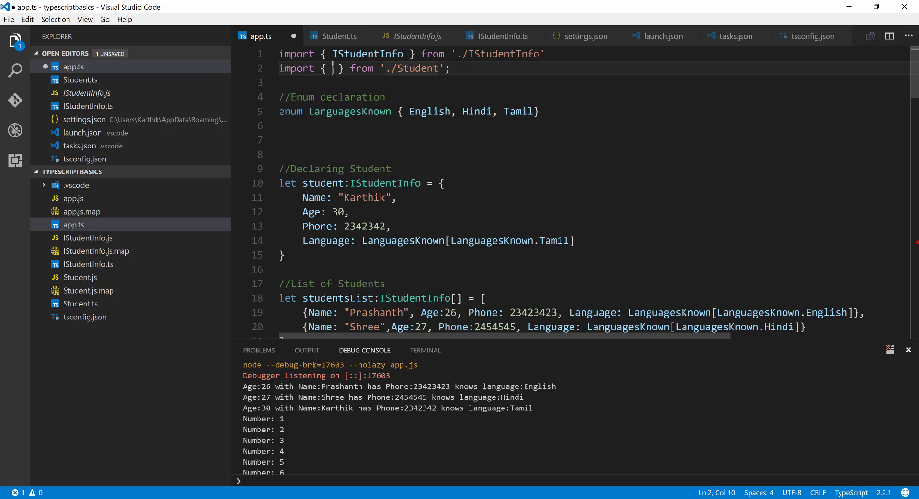
pyautogui.write('Students')
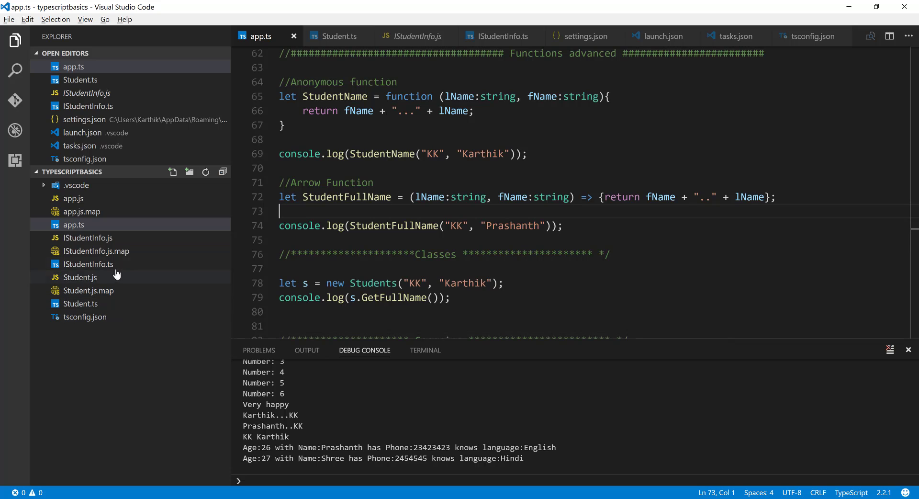
# Look over the compiled IStudentInfo.js, IStudentInfo.js.map and Student.js output files.
pyautogui.click(98, 250)
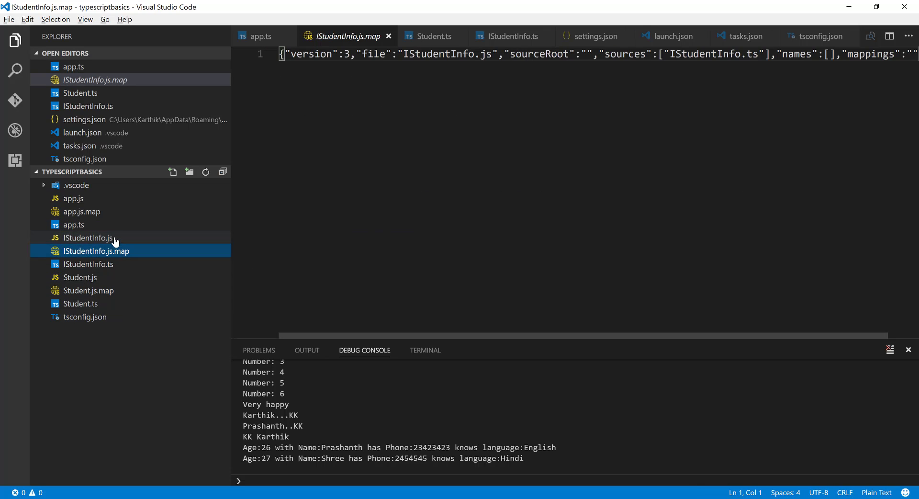
pyautogui.click(90, 238)
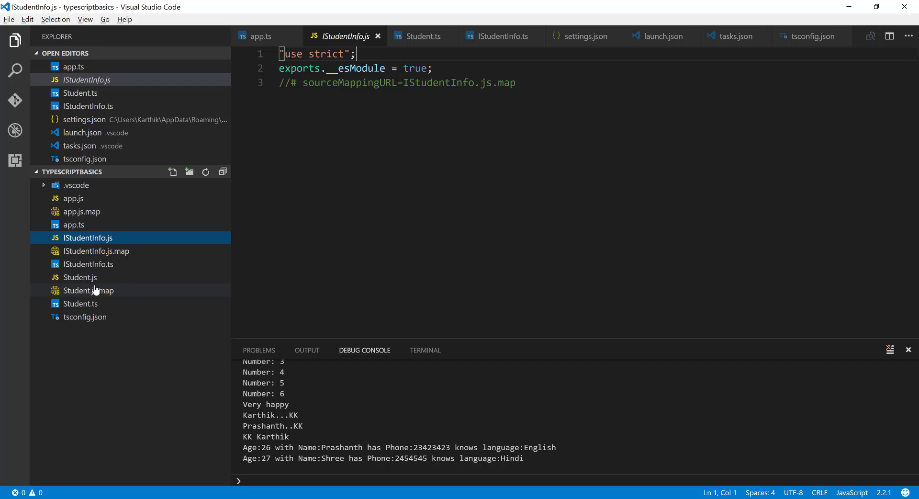
pyautogui.doubleClick(88, 290)
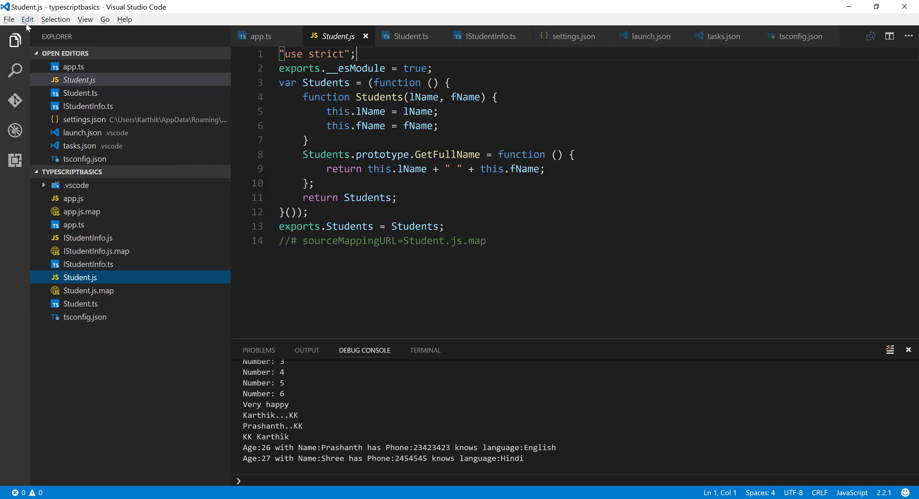
# In settings.json enable the files.exclude rules for **/*.js and **/*.js.map and save.
pyautogui.click(8, 20)
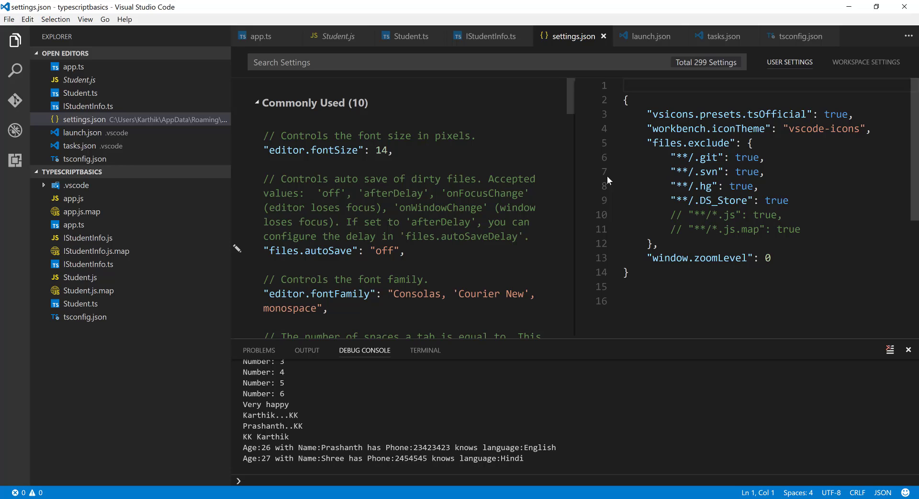
pyautogui.doubleClick(706, 214)
pyautogui.write(',')
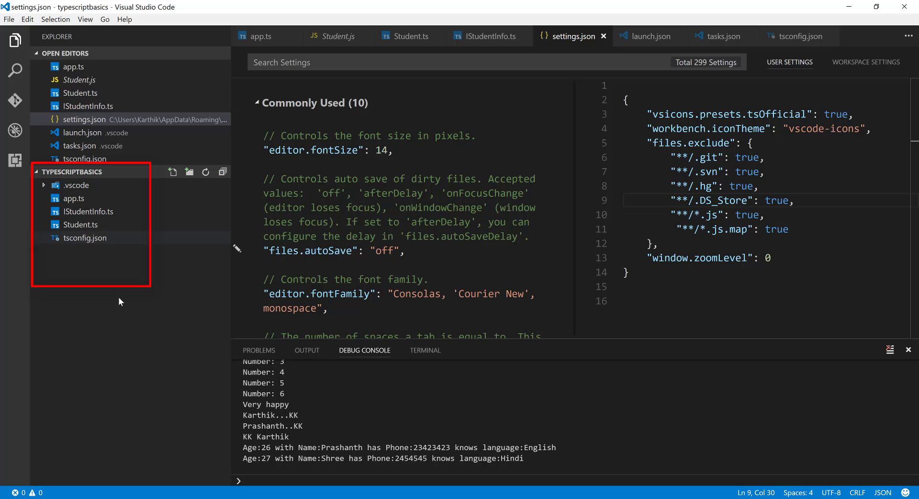
pyautogui.moveTo(90, 212)
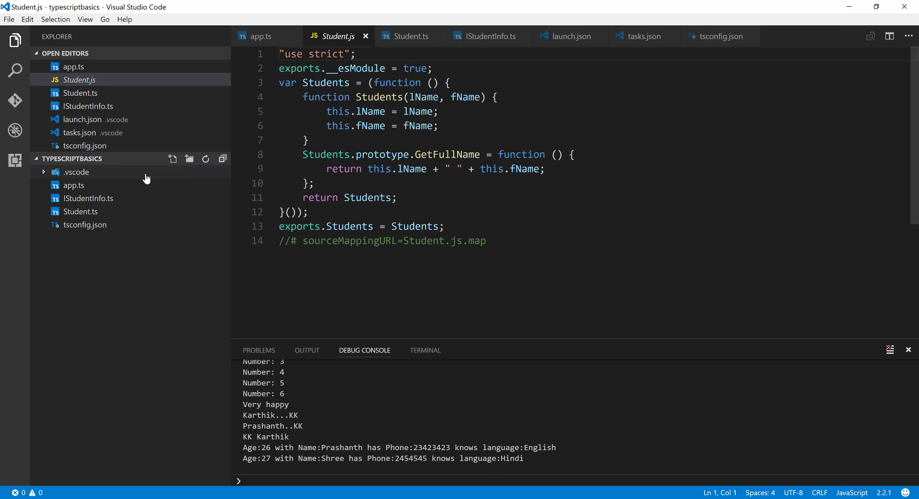
# Review the imports at the top of app.ts, then switch to IStudentInfo.ts.
pyautogui.click(88, 197)
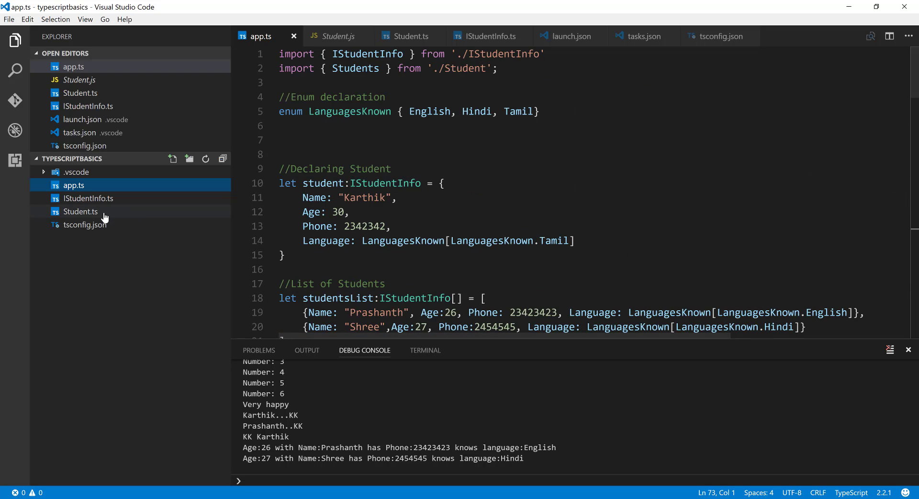
pyautogui.click(88, 198)
pyautogui.write('export {IStudentInfo ')
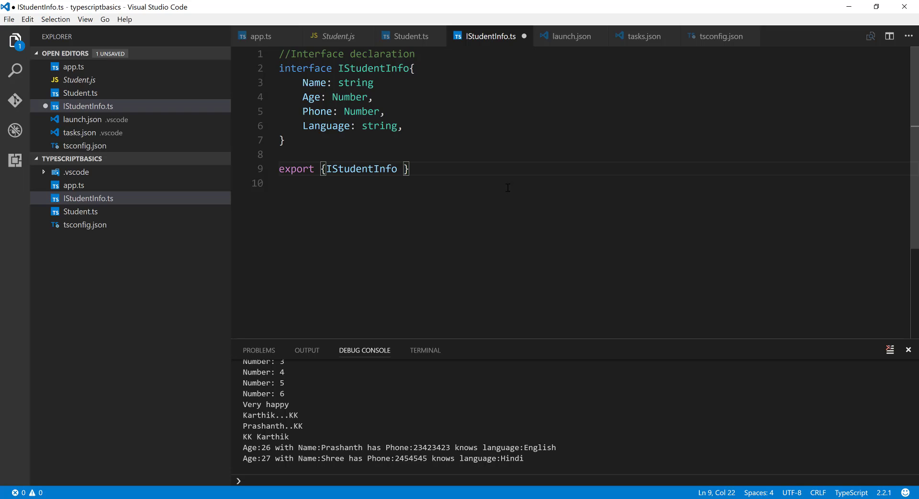
# Export IStudentInfo as StudentInfo, save, and import StudentInfo in app.ts.
pyautogui.write('as')
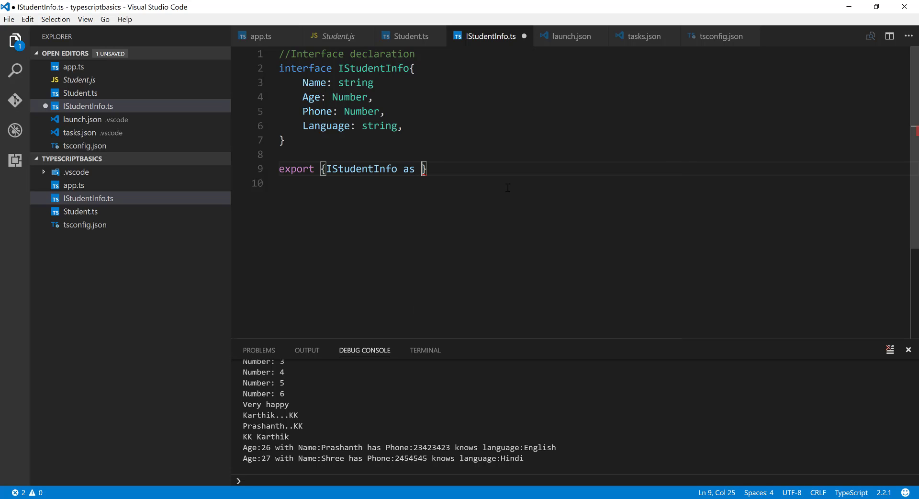
pyautogui.write('Stu')
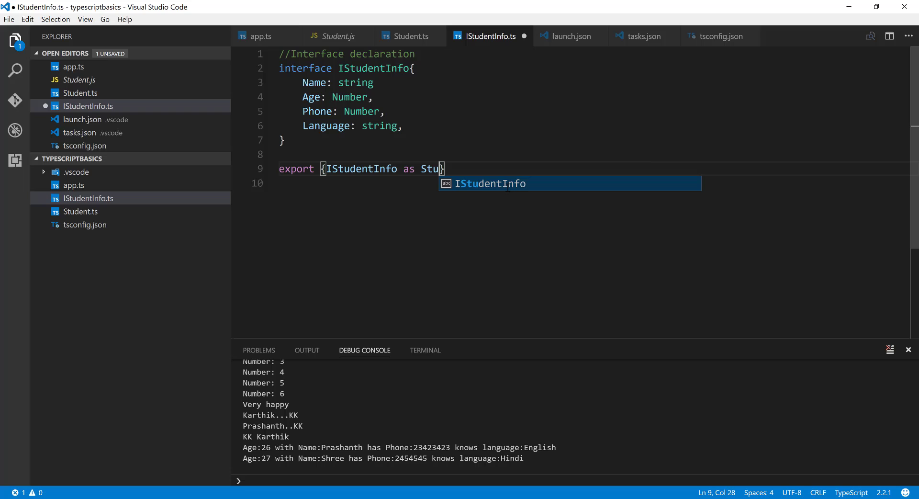
pyautogui.write('dentInfo')
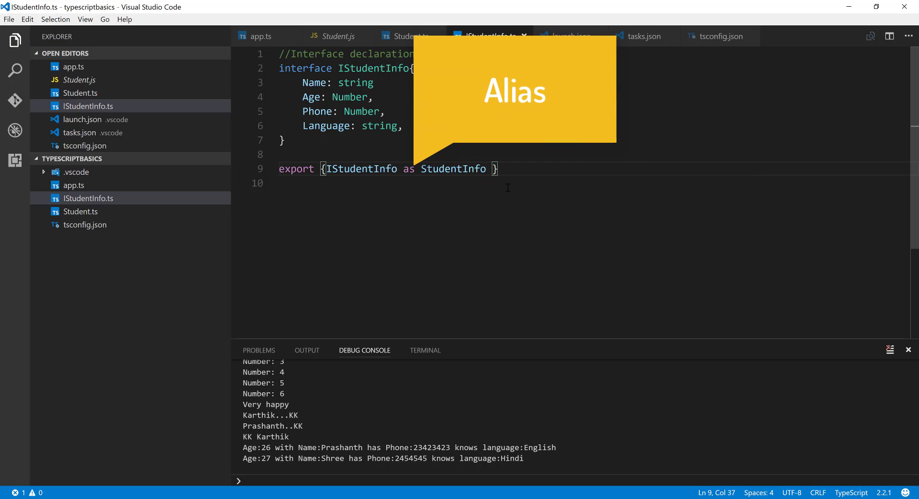
pyautogui.moveTo(80, 211)
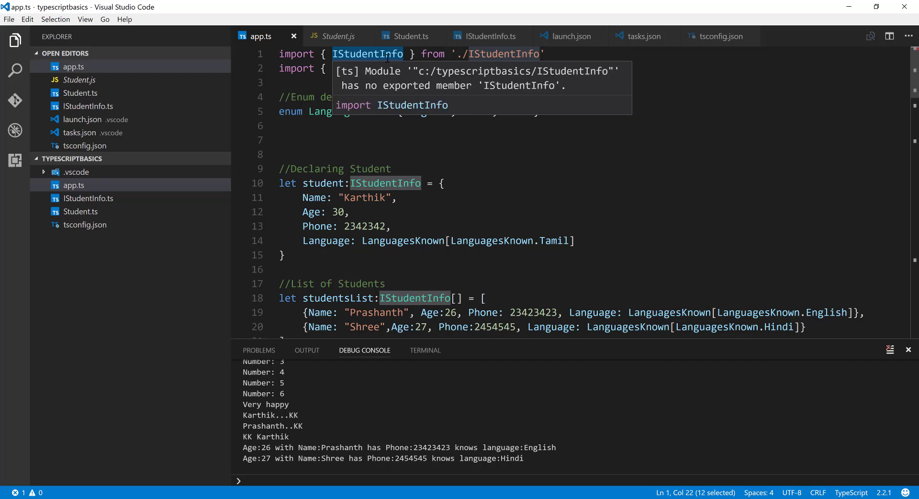
pyautogui.write('StudentInfo')
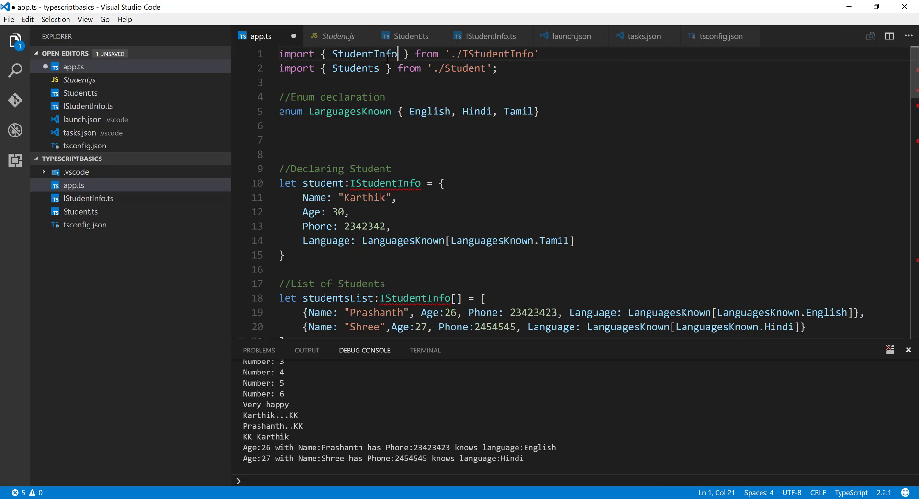
pyautogui.click(354, 182)
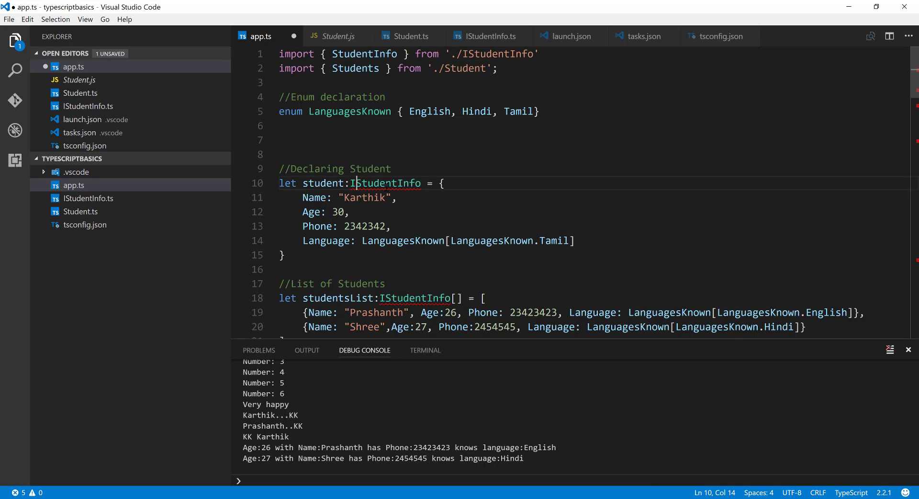
pyautogui.moveTo(384, 183)
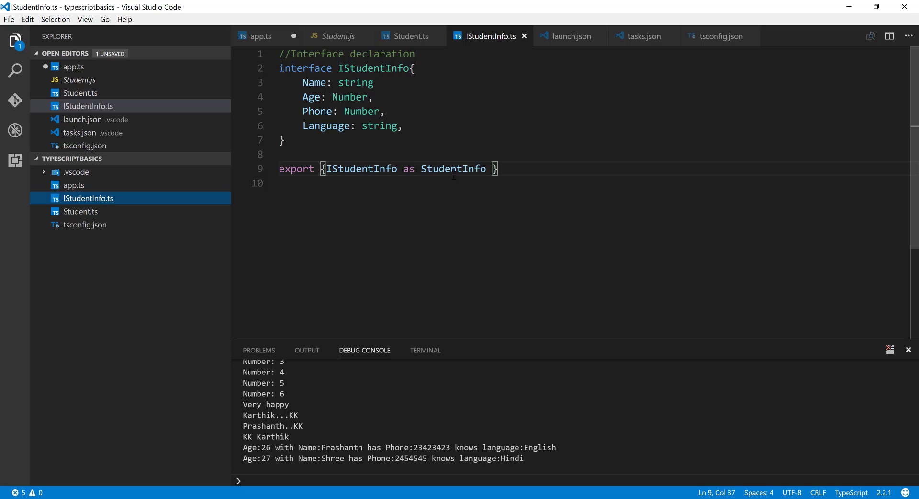
# Remove the StudentInfo alias to restore the plain export, then switch to Student.ts.
pyautogui.doubleClick(452, 169)
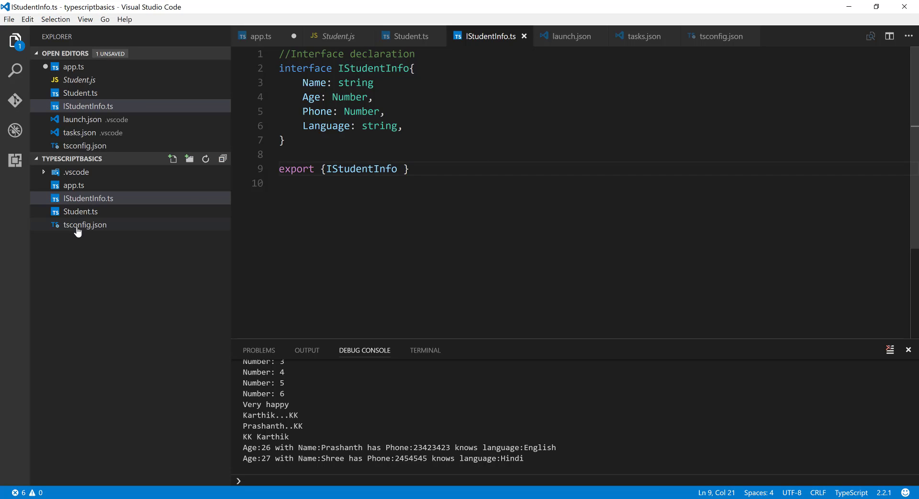
pyautogui.click(81, 211)
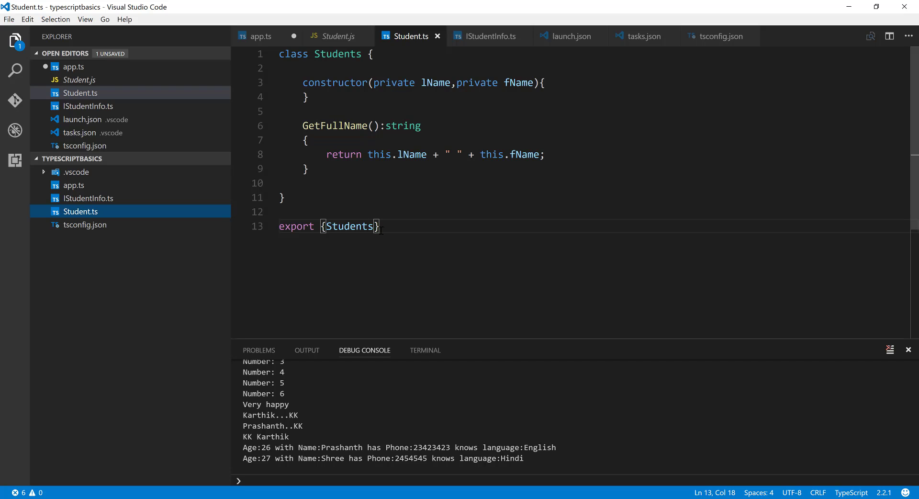